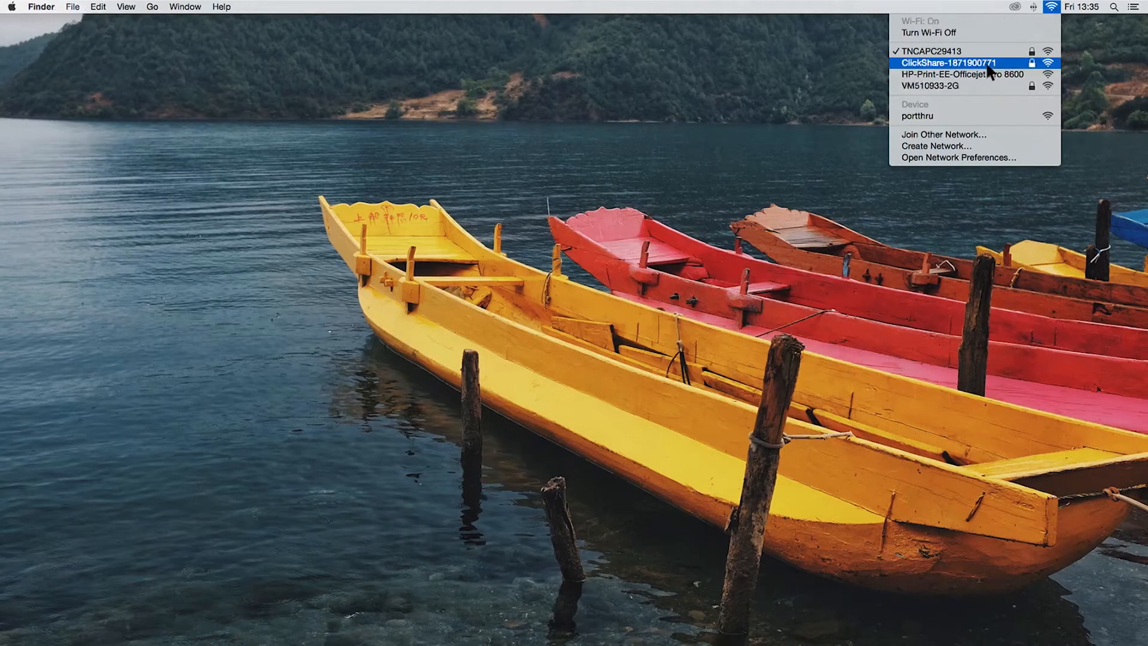
pyautogui.click(952, 62)
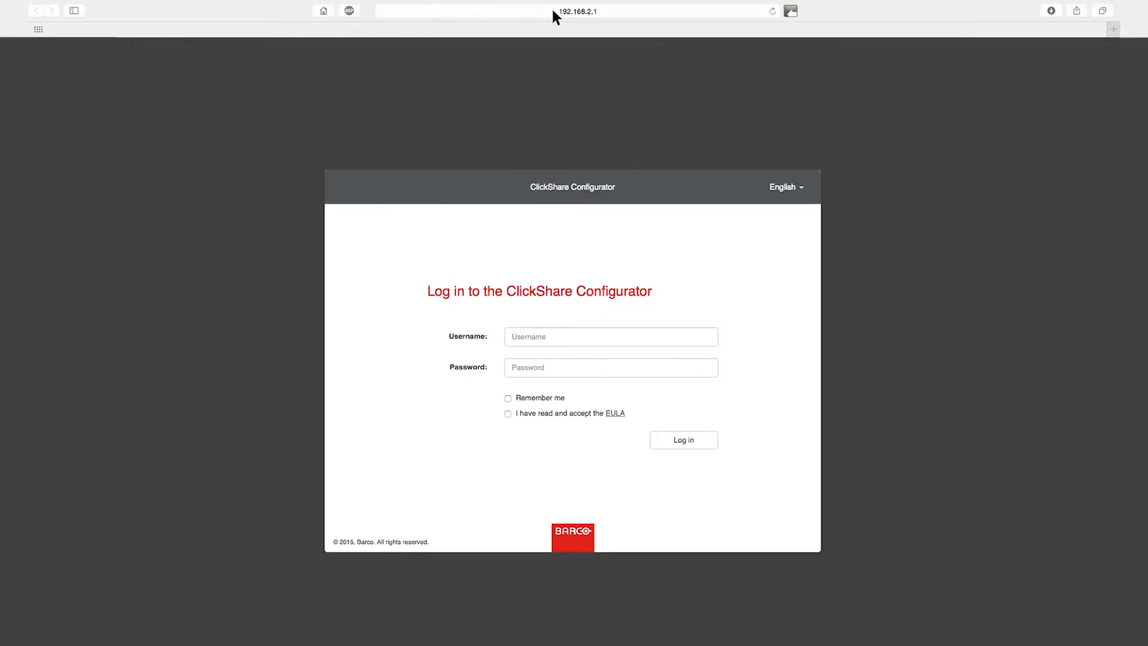
# - Log in as admin with the password, accepting the EULA
pyautogui.write('admin')
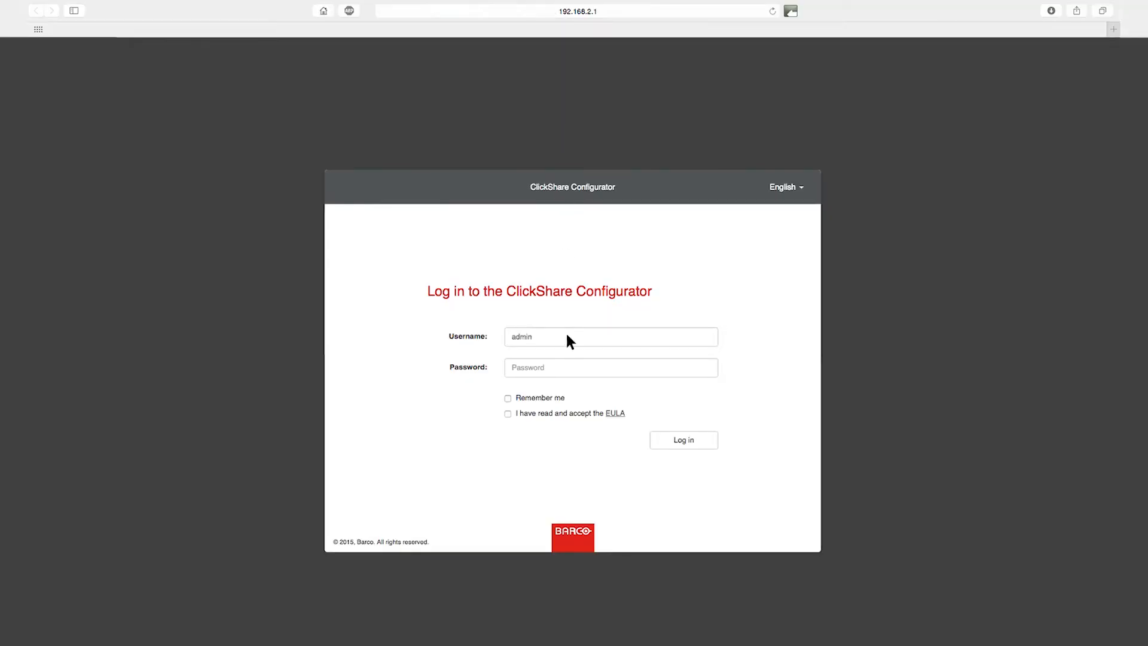
pyautogui.write('•••••')
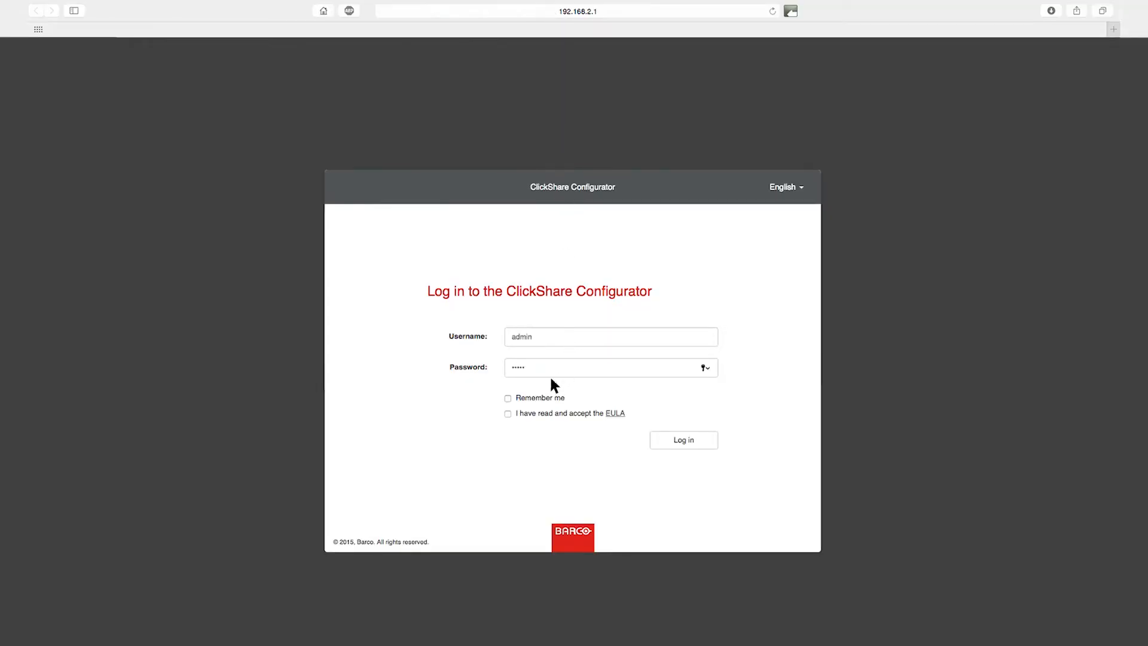
pyautogui.click(508, 413)
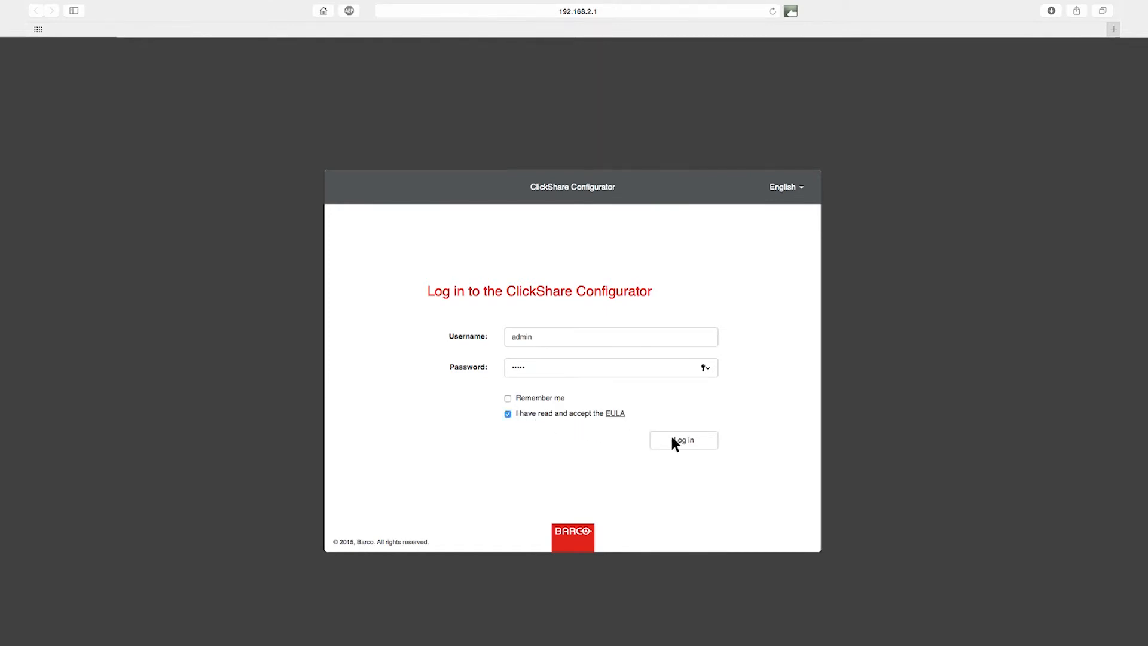
pyautogui.click(683, 440)
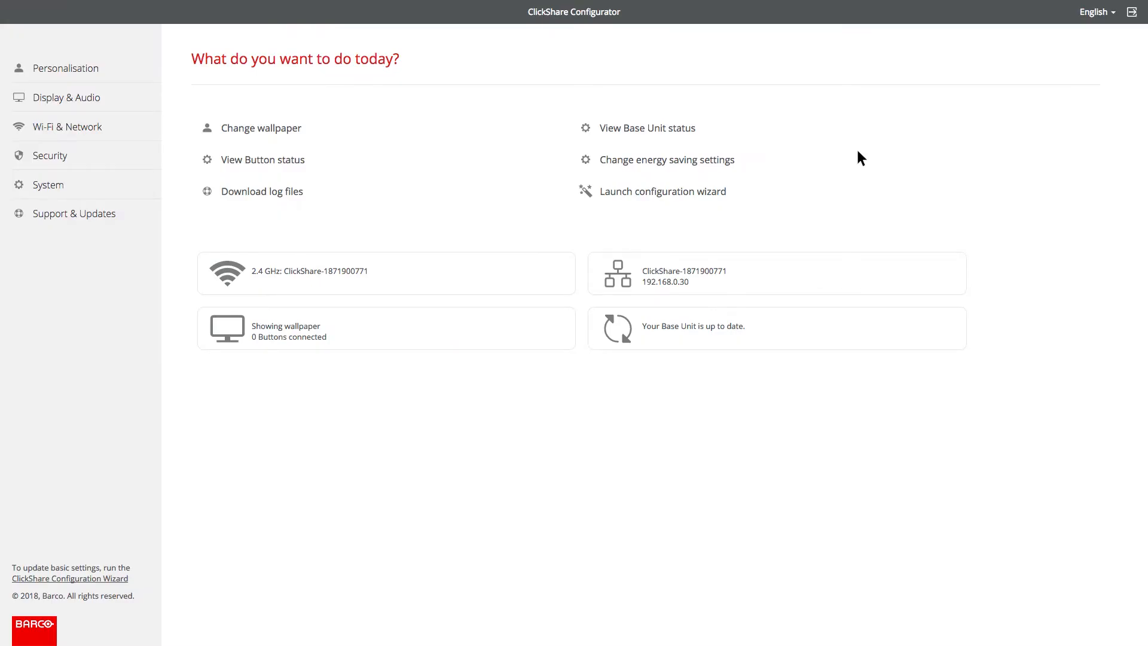
# - Browse the interface languages, then show Personalisation > On-Screen ID settings
pyautogui.click(1093, 12)
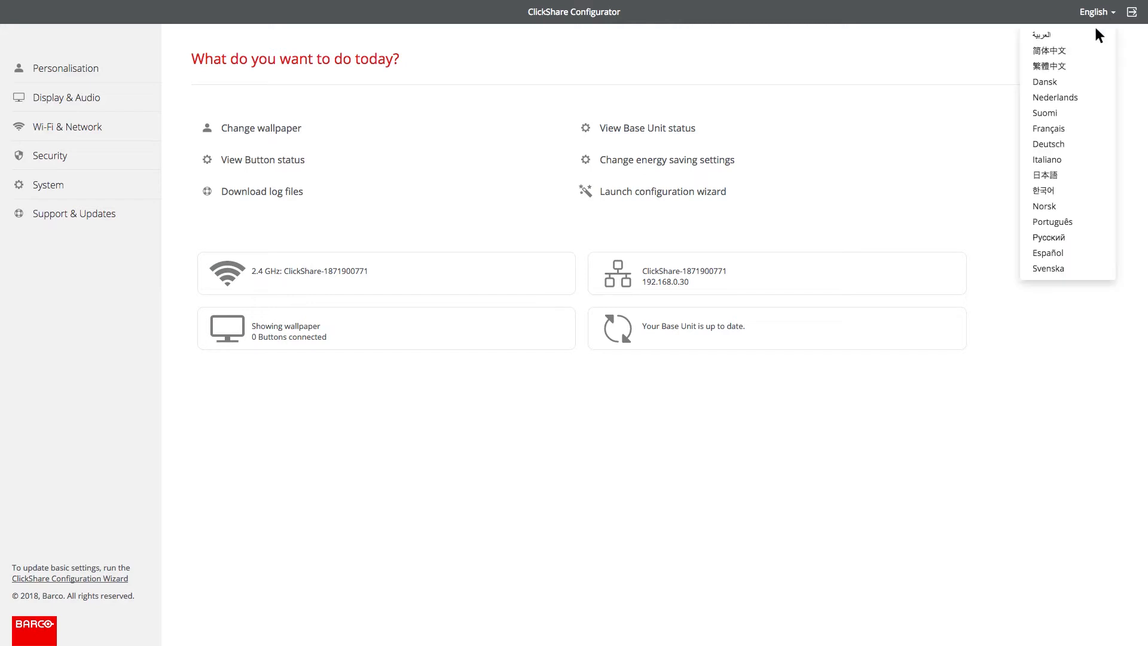
pyautogui.moveTo(1057, 121)
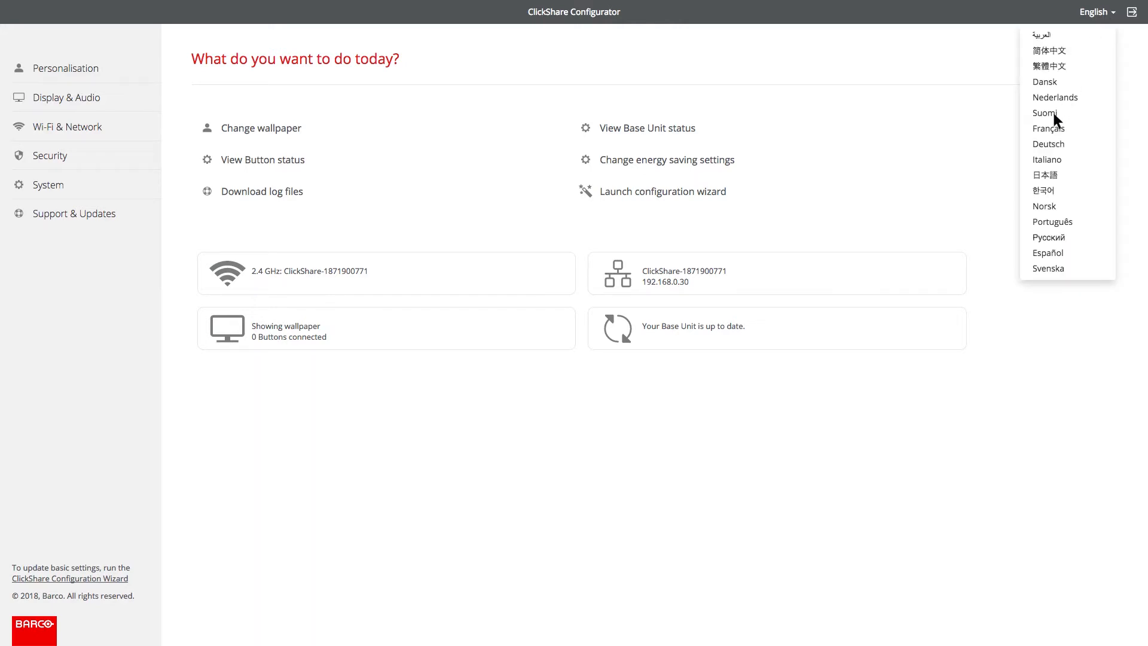
pyautogui.moveTo(367, 88)
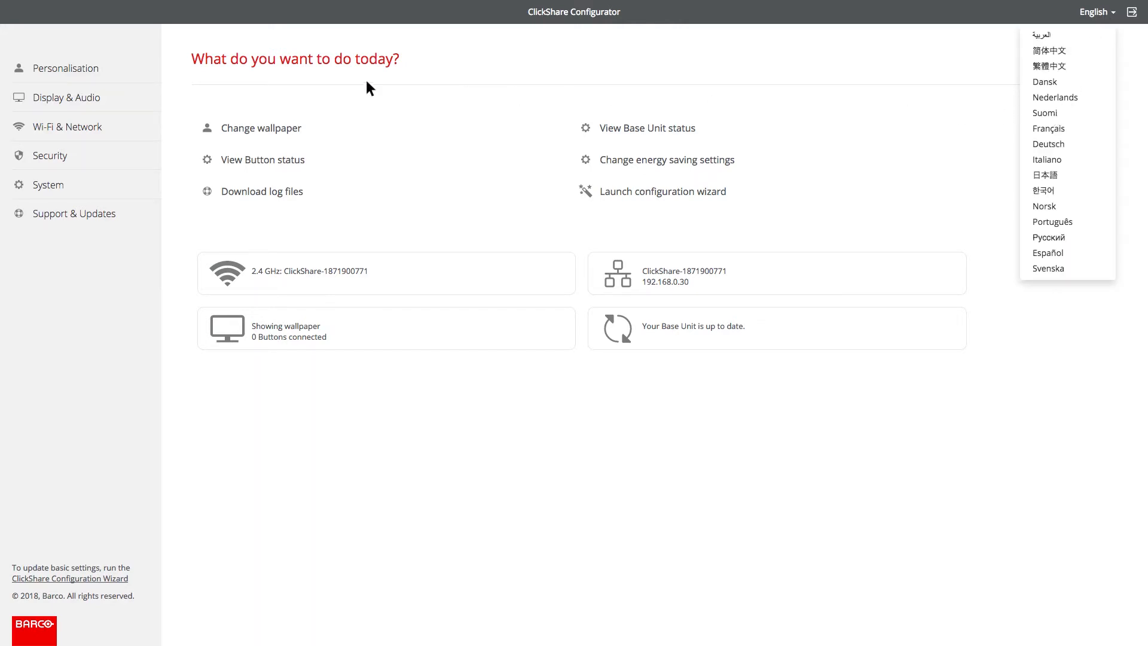
pyautogui.click(65, 69)
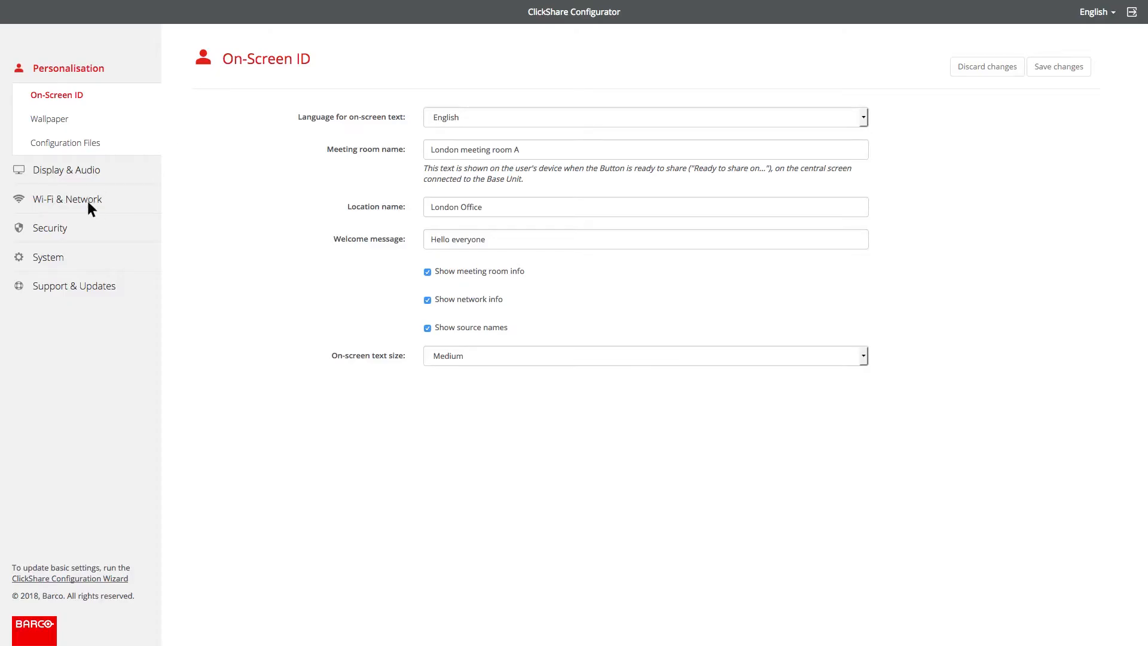
# - View the Security Level and Passwords pages, then System Base Unit Status
pyautogui.click(50, 155)
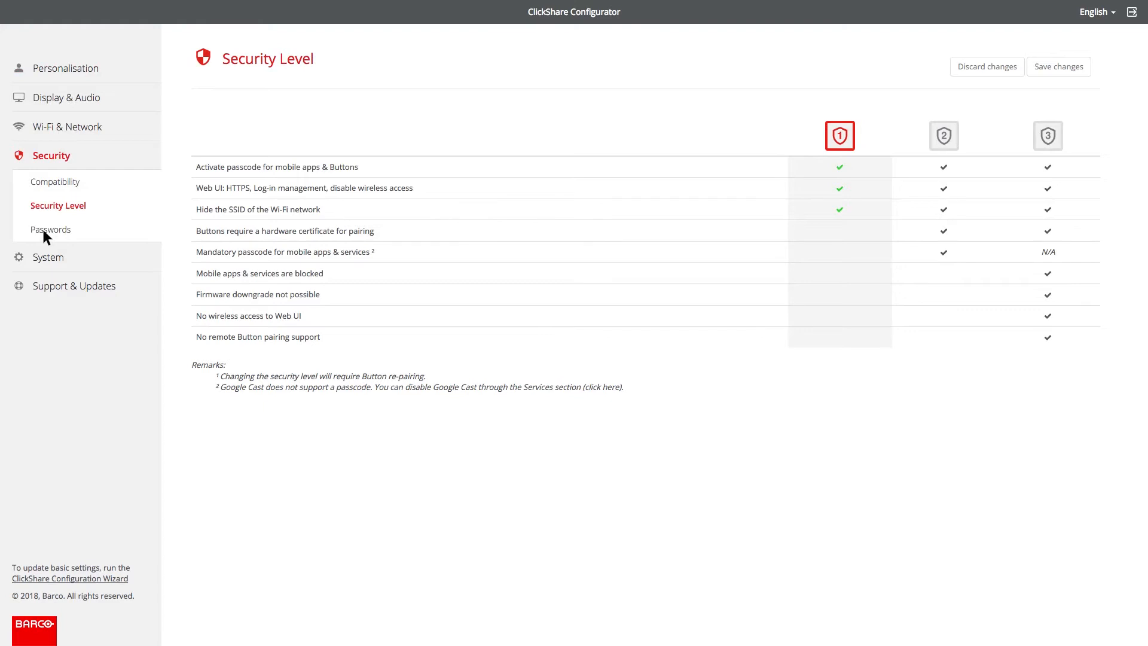
pyautogui.click(52, 229)
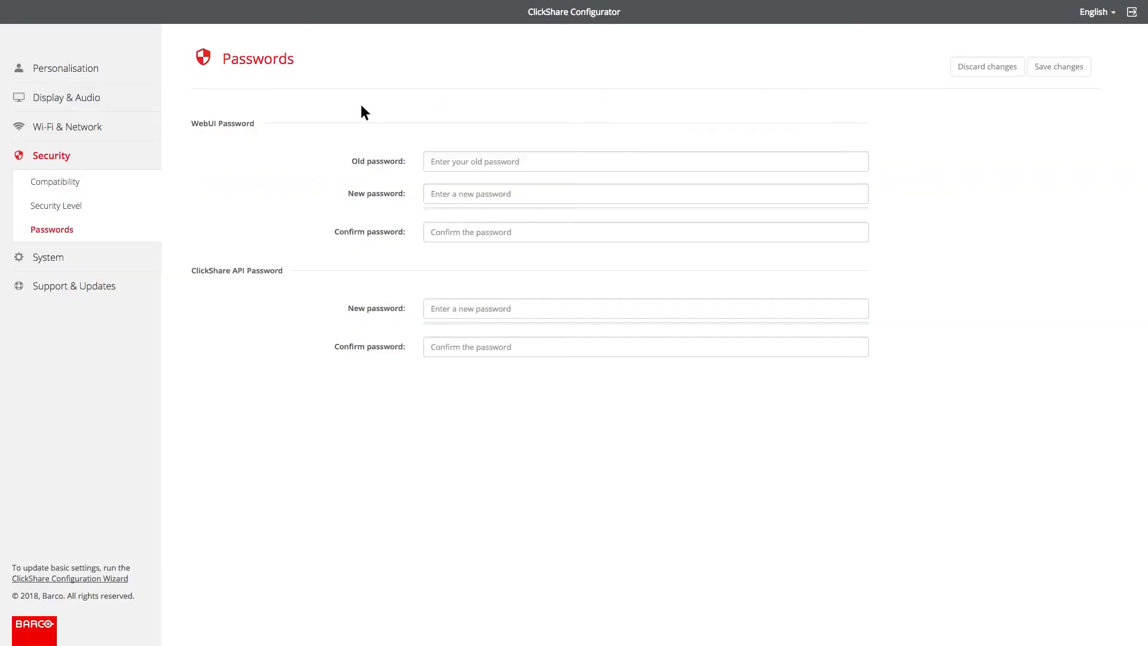
pyautogui.click(67, 126)
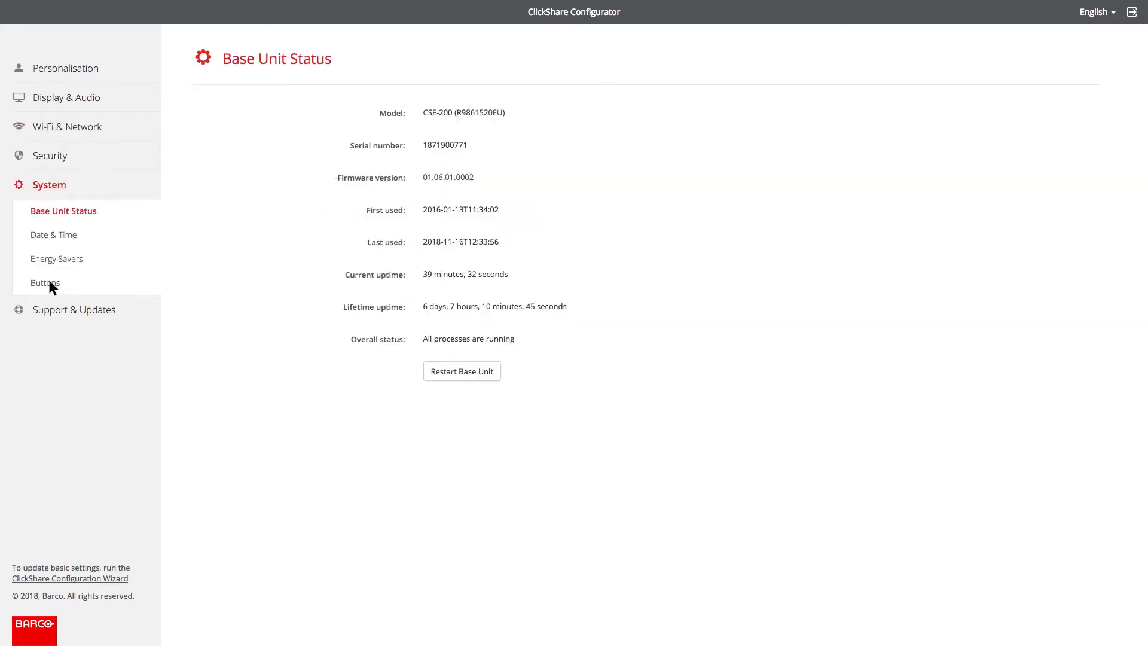
# - Show the Display & Audio settings page
pyautogui.click(53, 235)
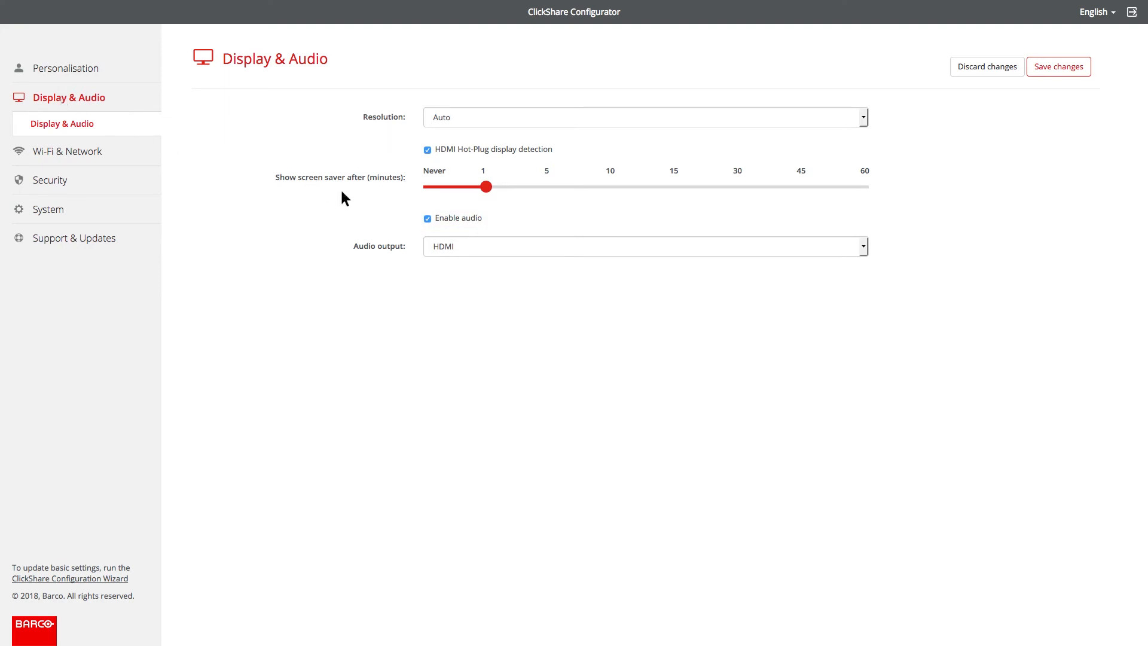
# - Select HDMI as the audio output
pyautogui.click(644, 246)
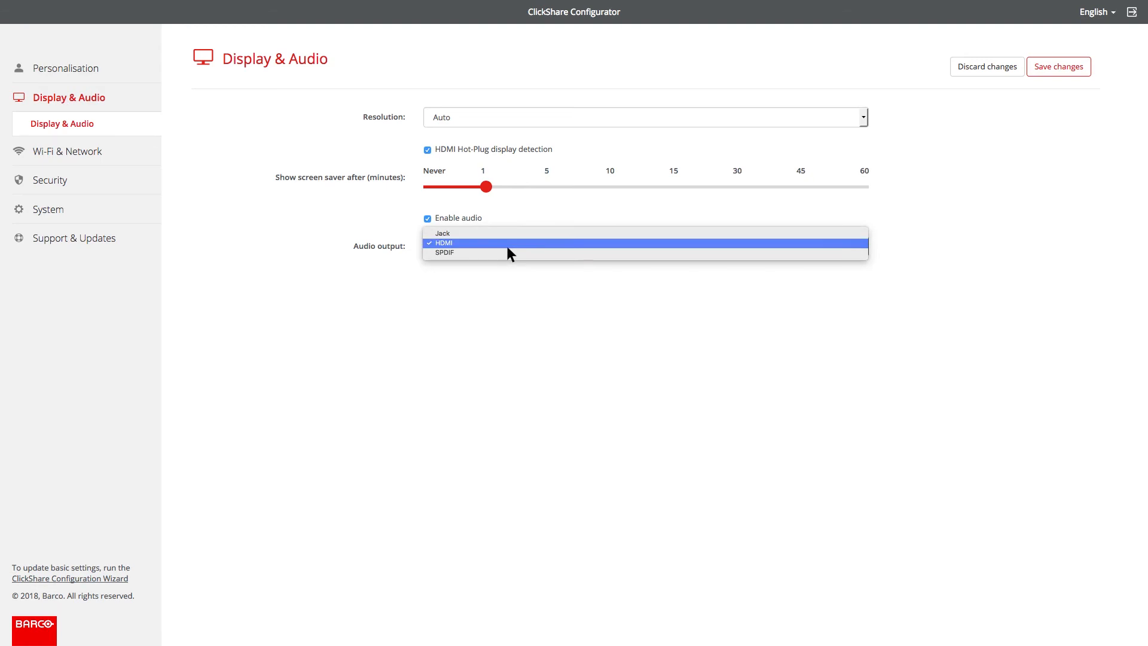
pyautogui.click(442, 243)
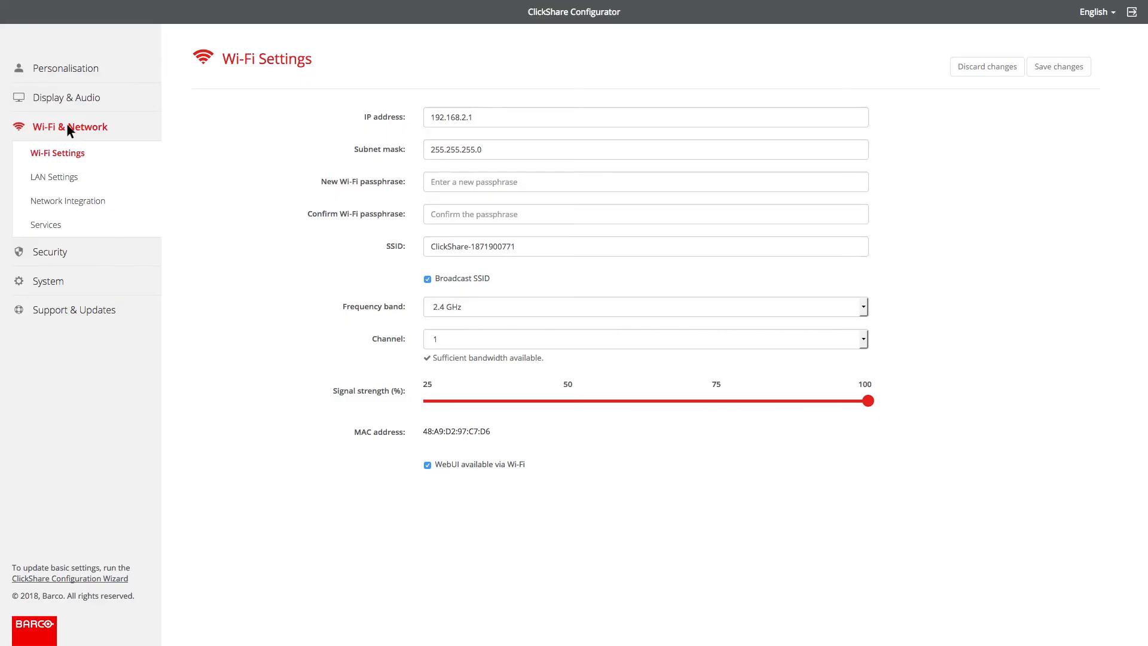
# - On the Services page, set the mobile devices passcode type to Numeric passcode
pyautogui.click(45, 224)
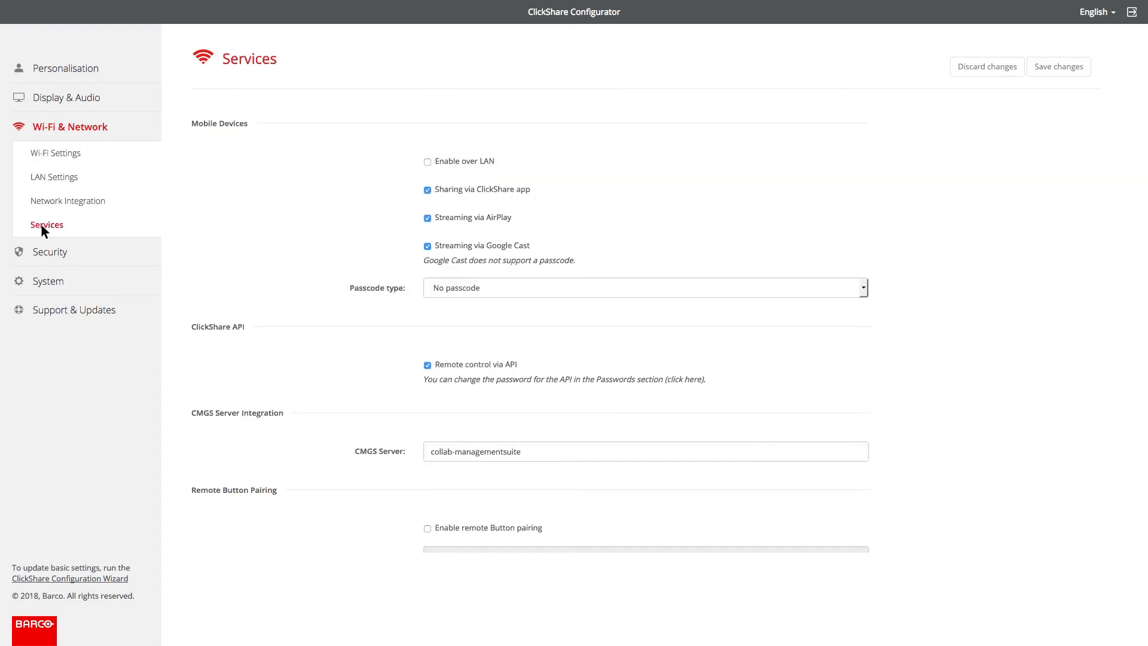
pyautogui.click(644, 287)
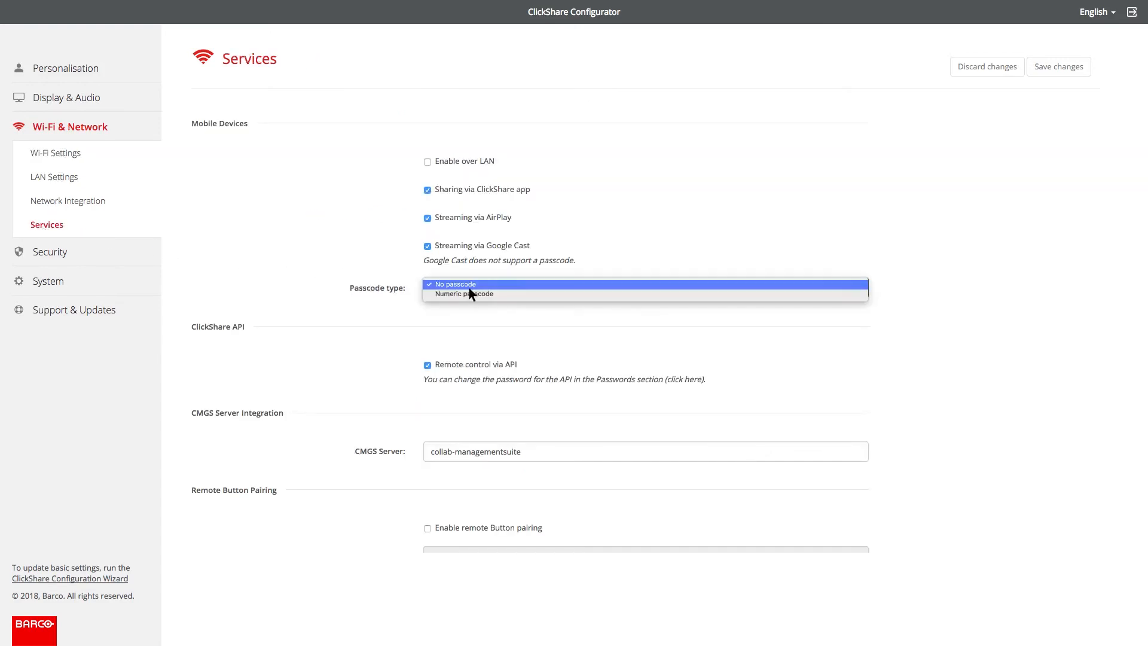
pyautogui.click(463, 293)
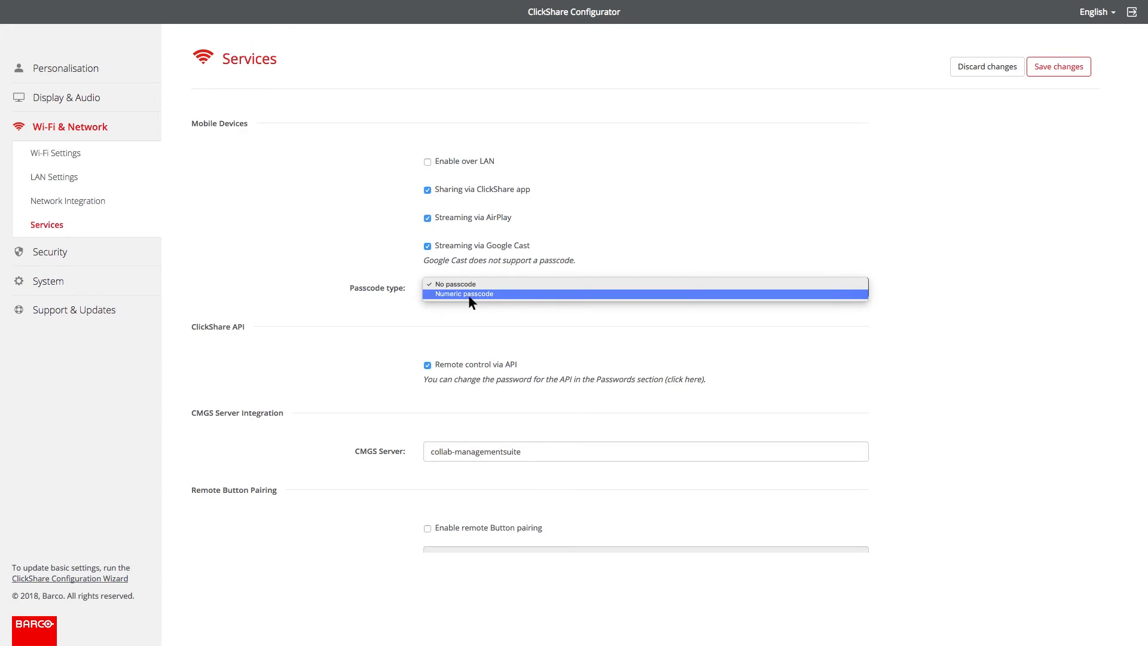
pyautogui.click(463, 294)
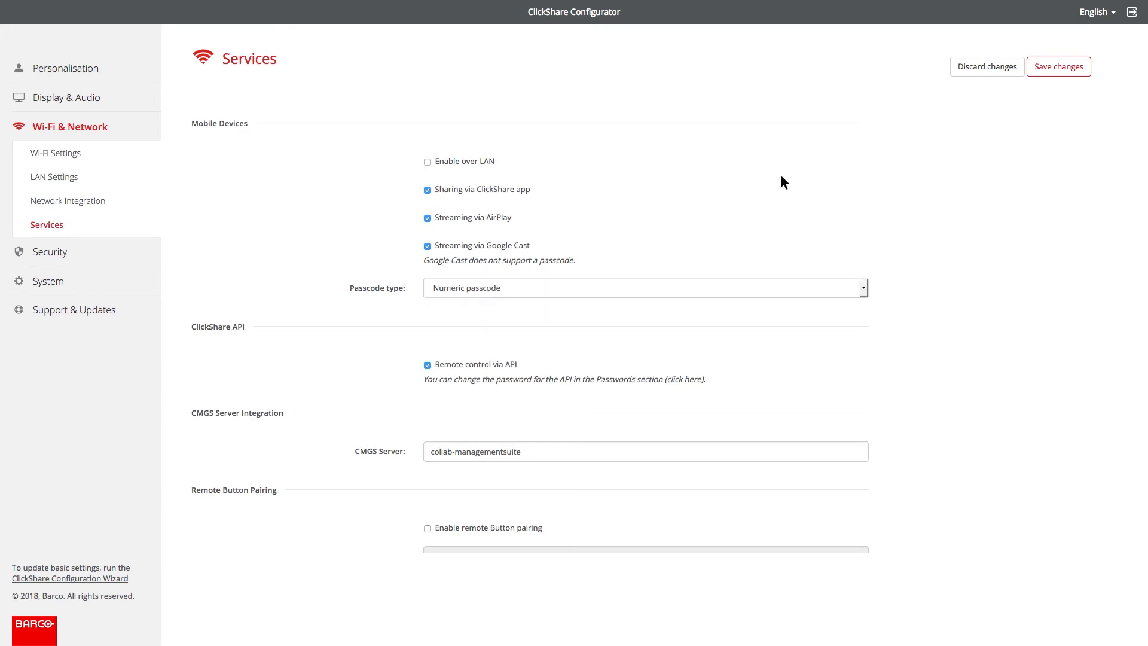